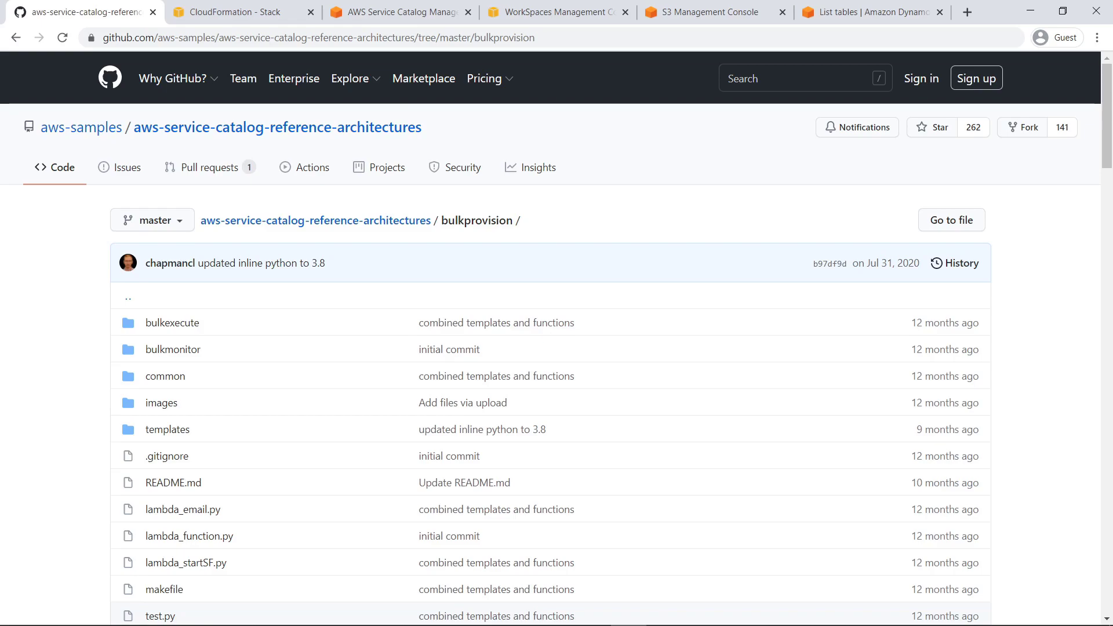
{"action": "mouse_move", "coordinate": [1104, 286]}
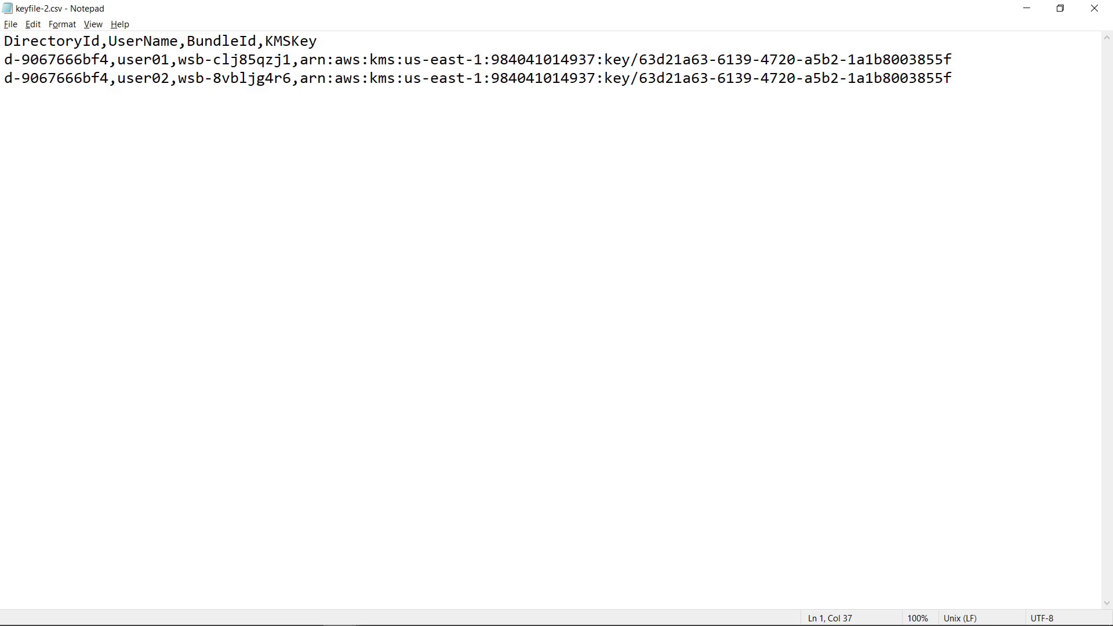
{"action": "mouse_move", "coordinate": [1081, 190]}
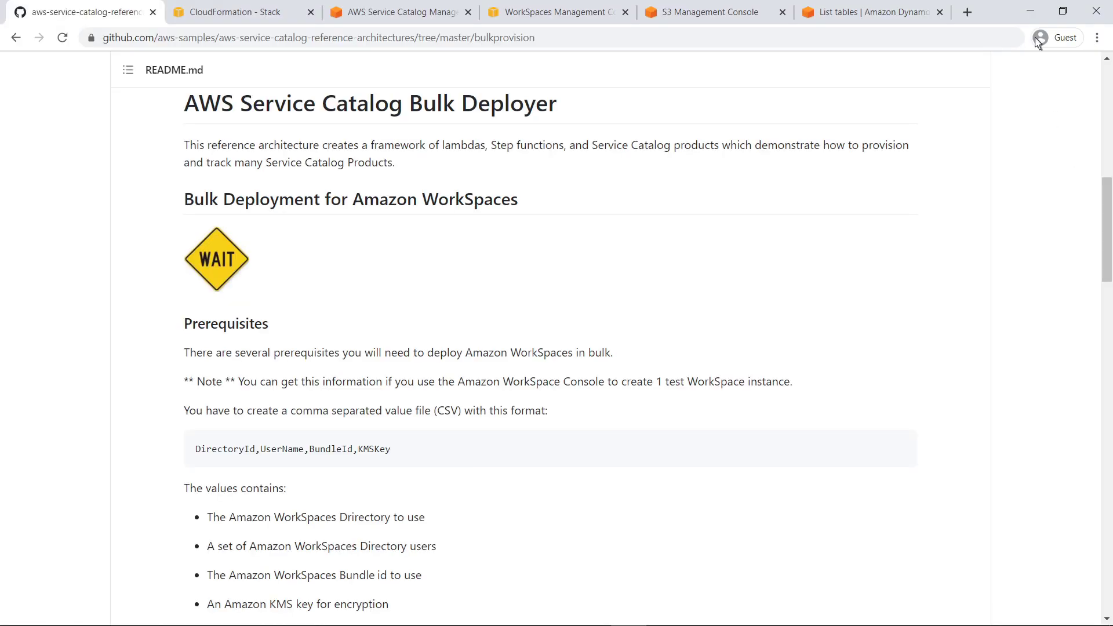
Read the README down to the Launch Stack instructions, then go to the CloudFormation stacks
{"action": "scroll", "scroll_direction": "down", "scroll_amount": 3}
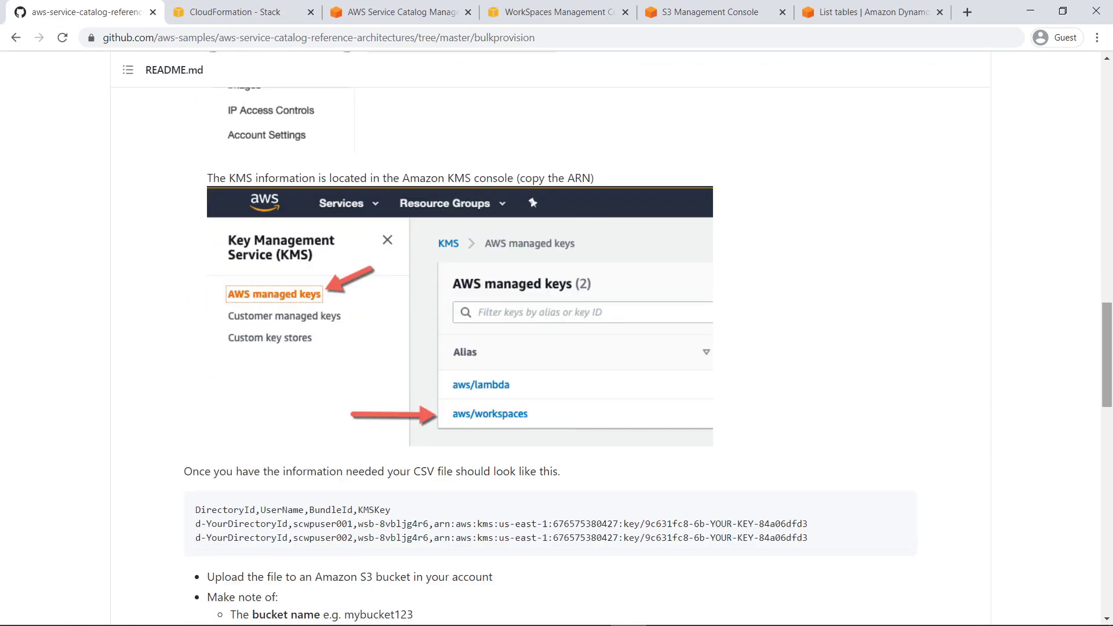
{"action": "scroll", "scroll_direction": "down", "scroll_amount": 3}
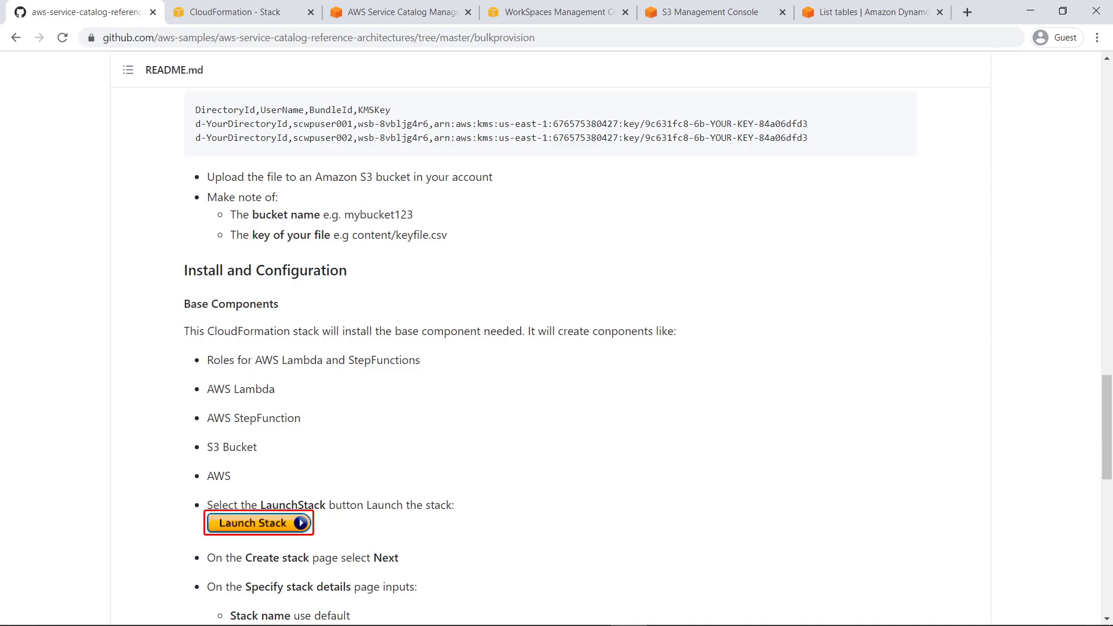
{"action": "left_click", "coordinate": [259, 523]}
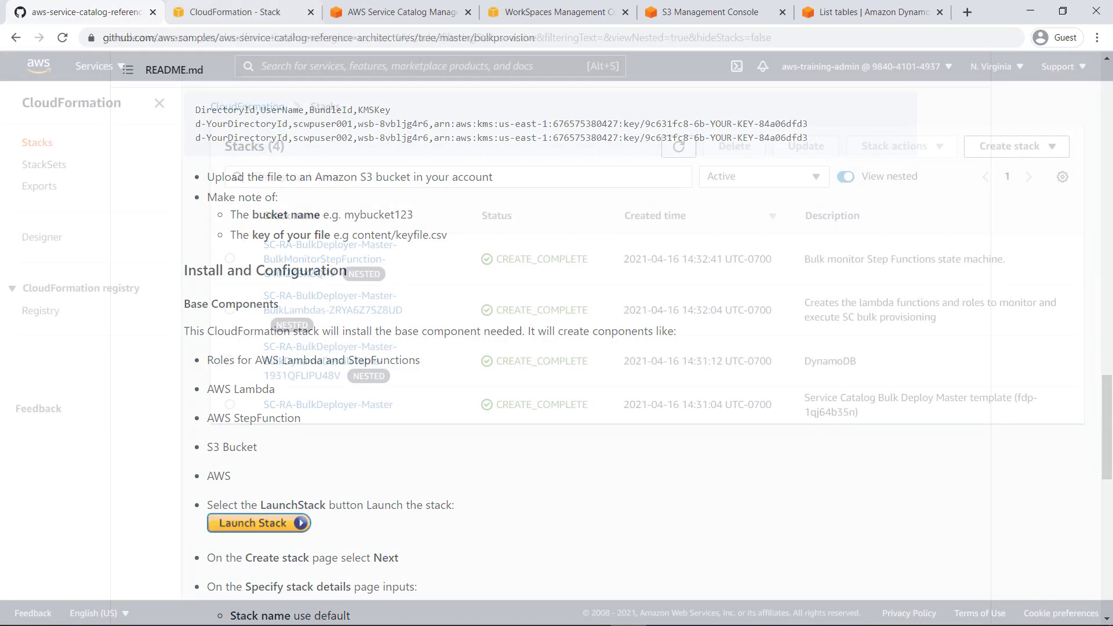
Check the four CREATE_COMPLETE stacks, the two Service Catalog products, and the empty WorkSpaces list
{"action": "left_click", "coordinate": [234, 11]}
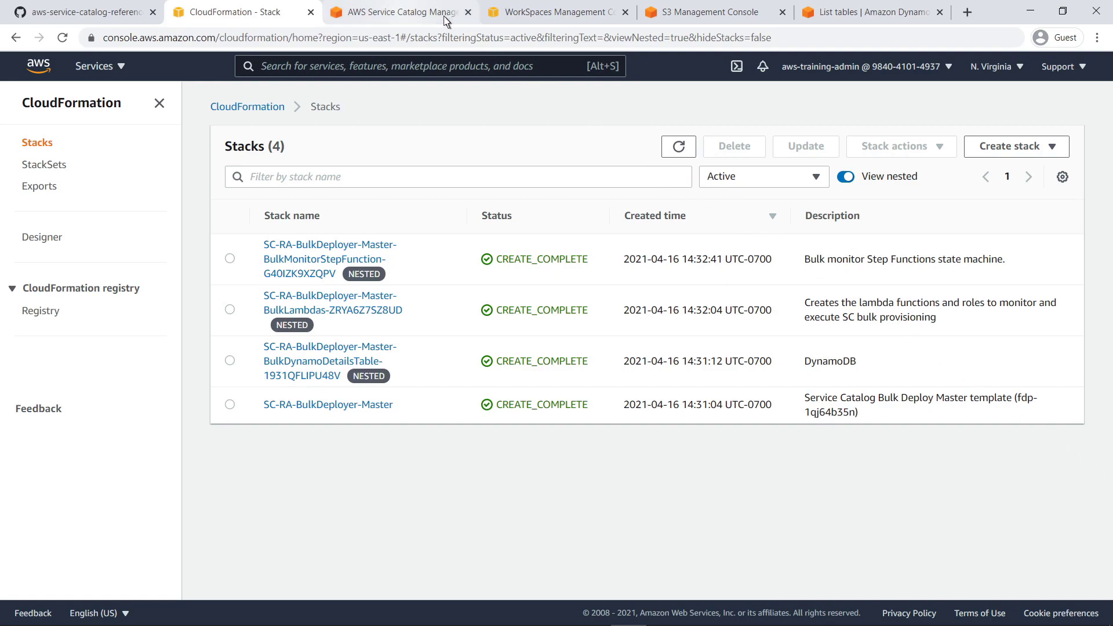
{"action": "left_click", "coordinate": [396, 12]}
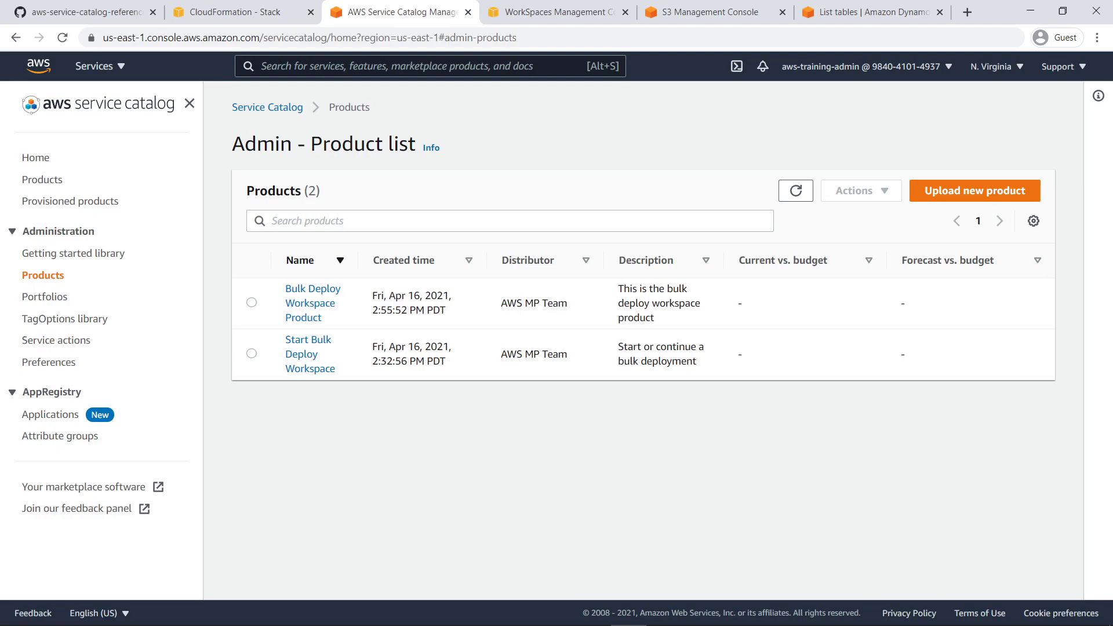
{"action": "mouse_move", "coordinate": [98, 171]}
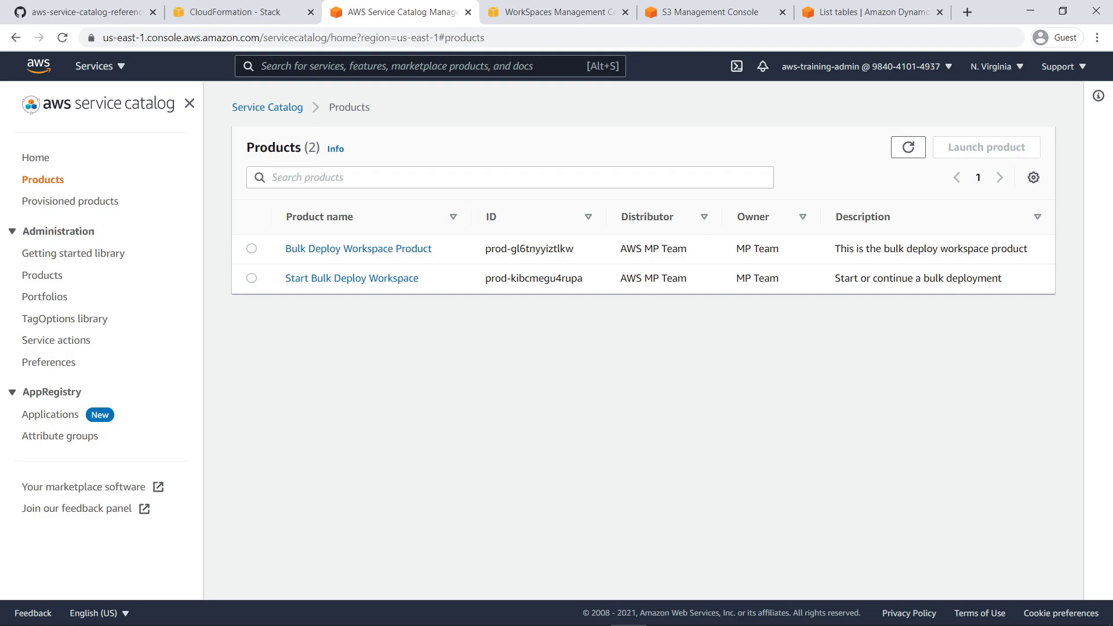
{"action": "mouse_move", "coordinate": [387, 62]}
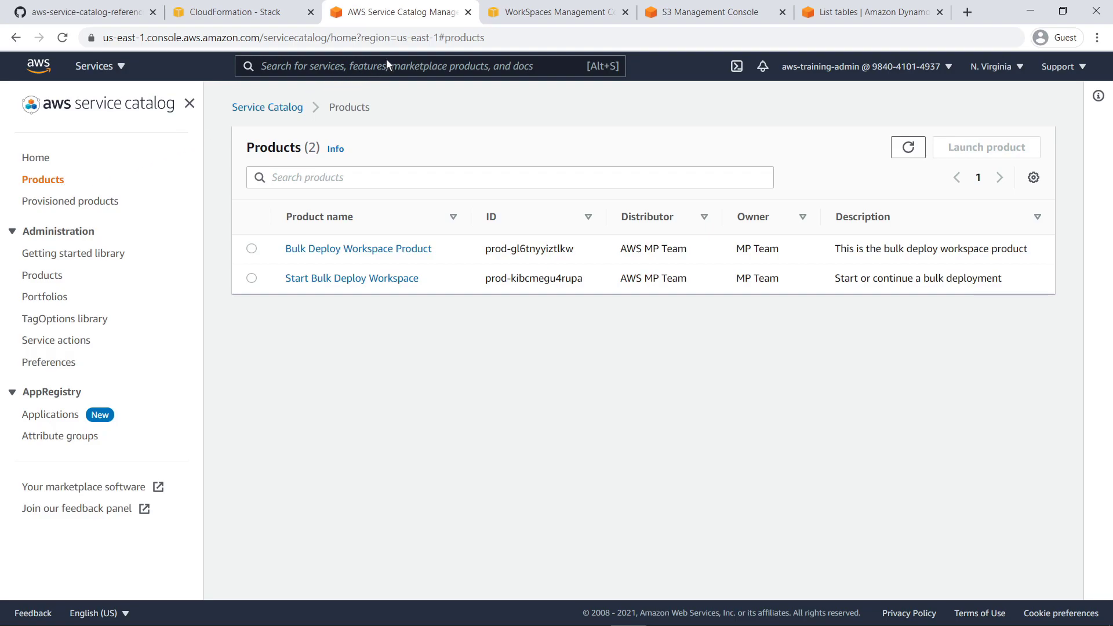
{"action": "left_click", "coordinate": [561, 12]}
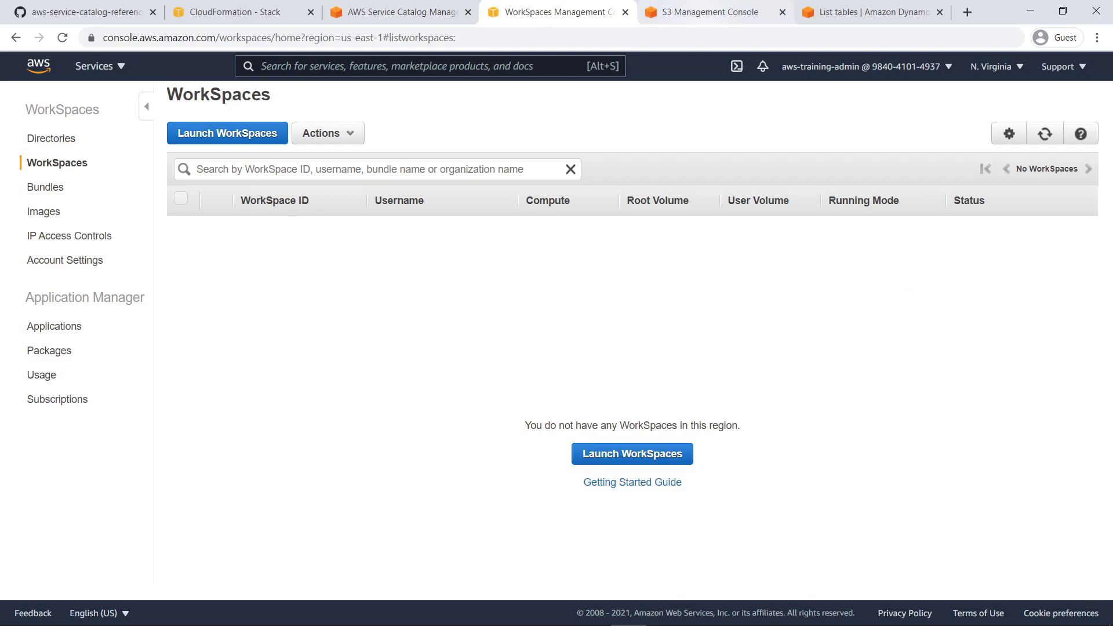
Locate keyfile-2.csv in workspacebulktraining29/content in S3, then return to Service Catalog products
{"action": "left_click", "coordinate": [709, 11]}
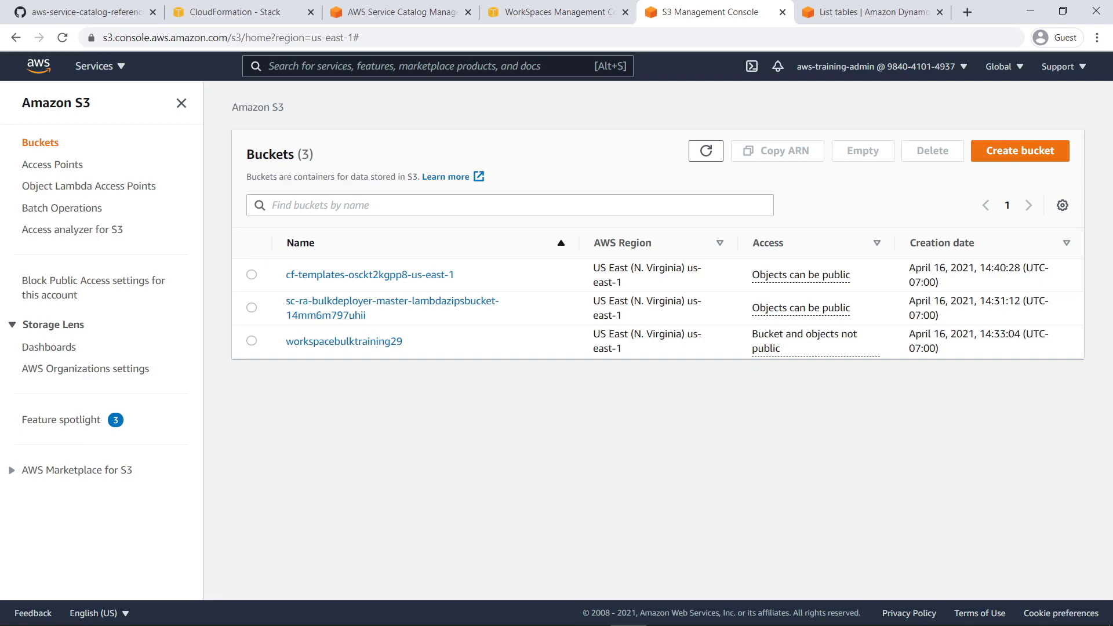
{"action": "mouse_move", "coordinate": [459, 273]}
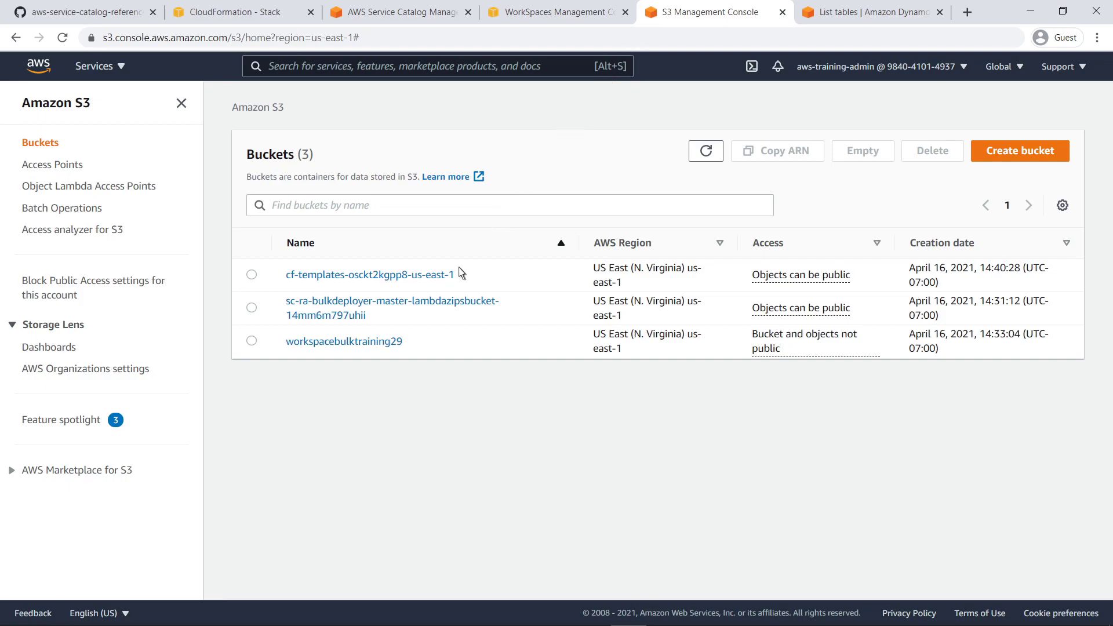
{"action": "left_click", "coordinate": [343, 341]}
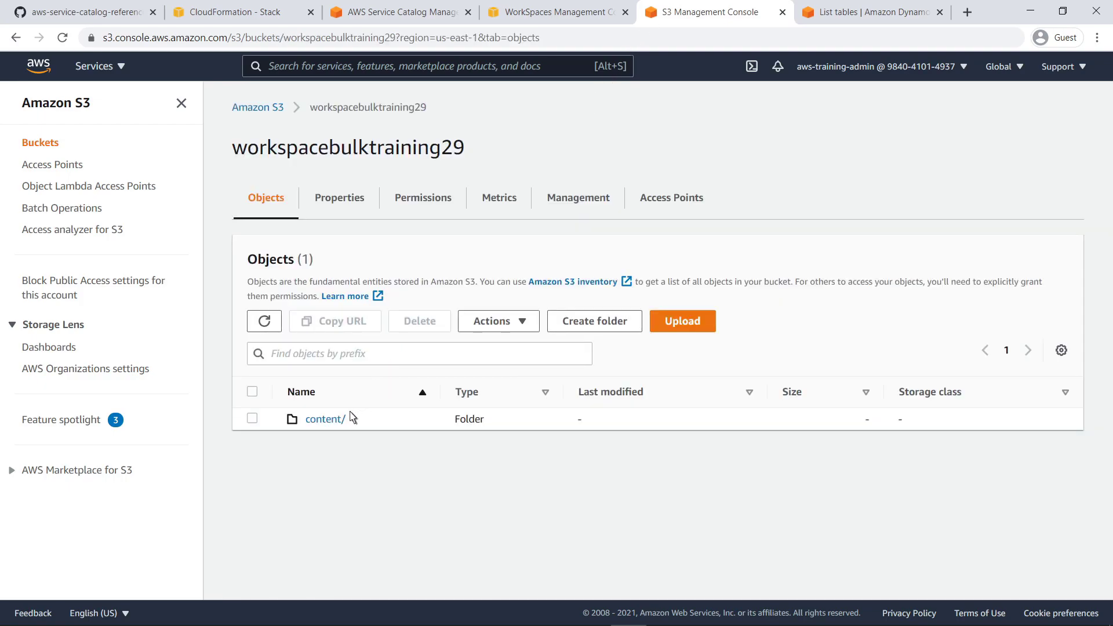
{"action": "left_click", "coordinate": [324, 419]}
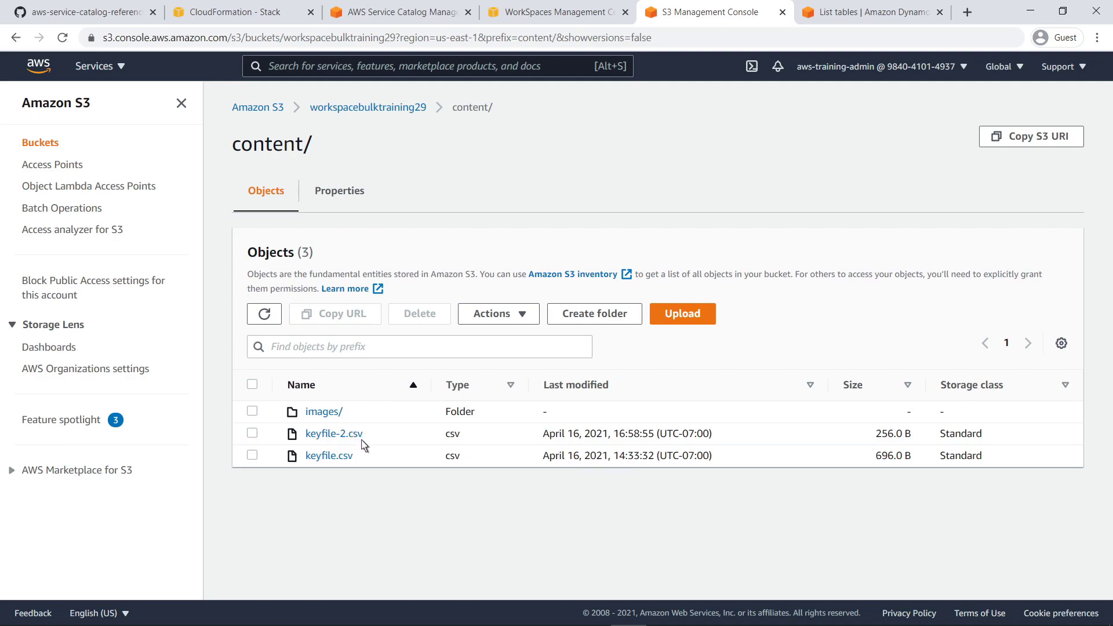
{"action": "left_click", "coordinate": [334, 433]}
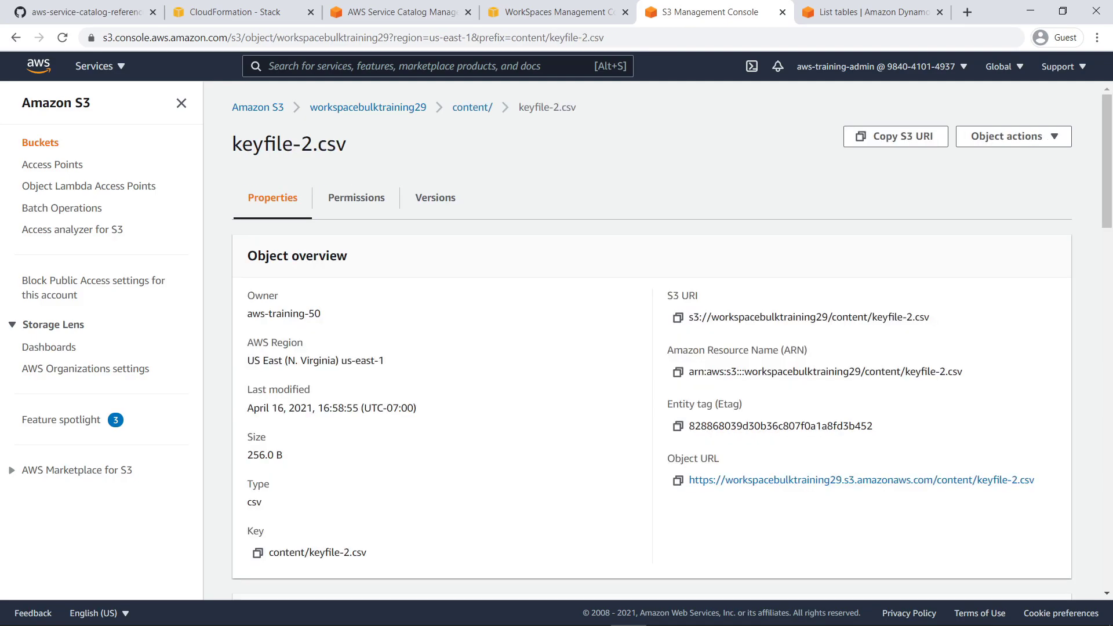
{"action": "mouse_move", "coordinate": [632, 481]}
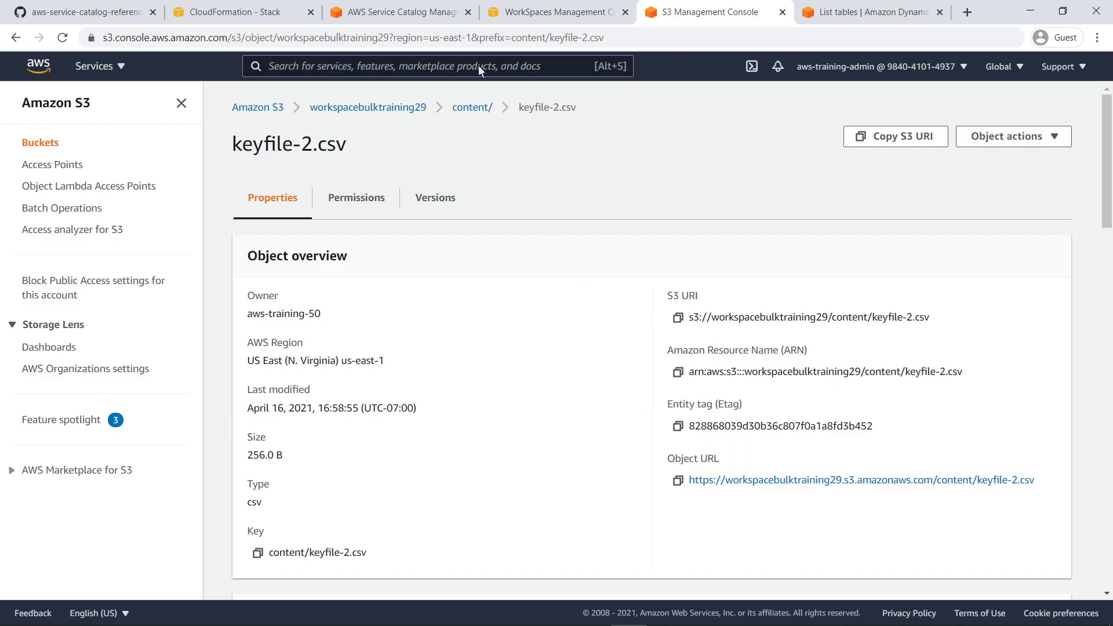
{"action": "left_click", "coordinate": [404, 12]}
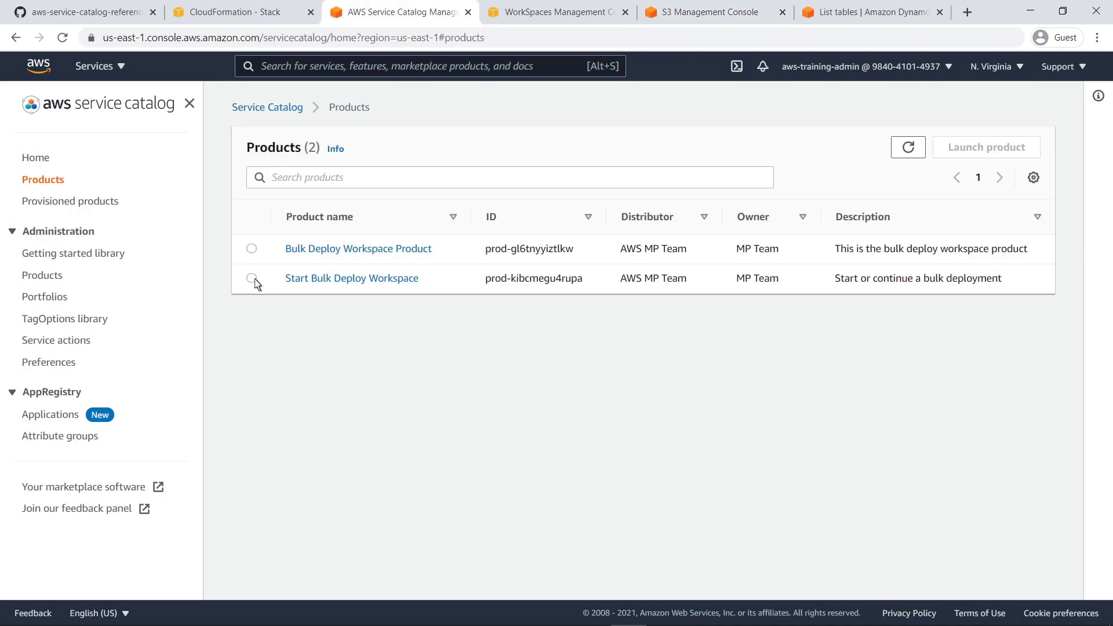
Begin launching Start Bulk Deploy Workspace with an auto-generated provisioned product name
{"action": "left_click", "coordinate": [251, 278]}
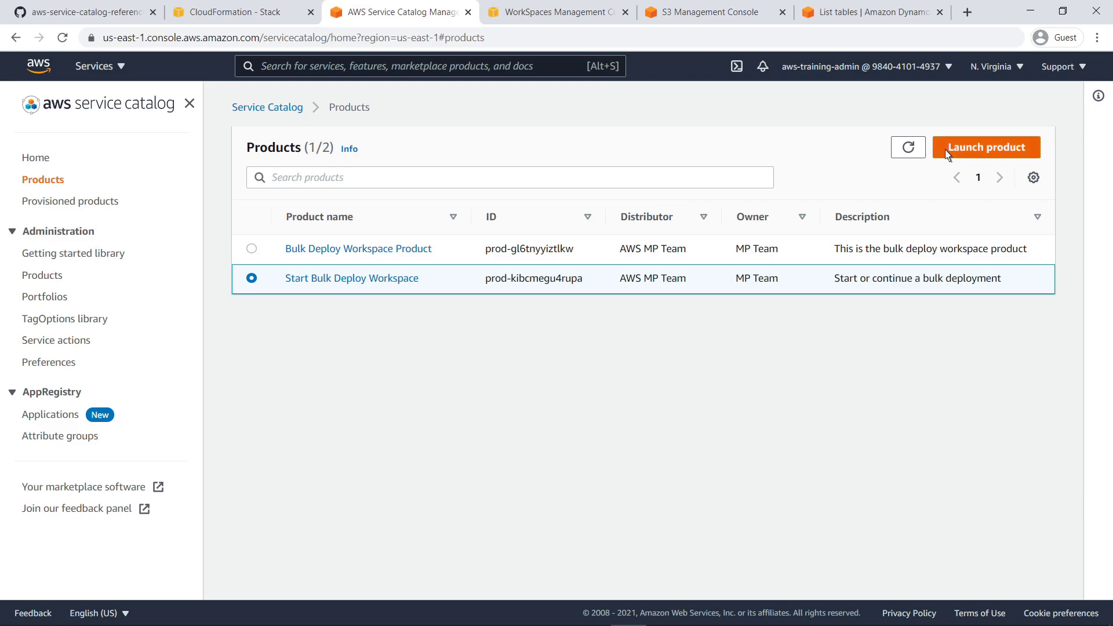
{"action": "left_click", "coordinate": [987, 147]}
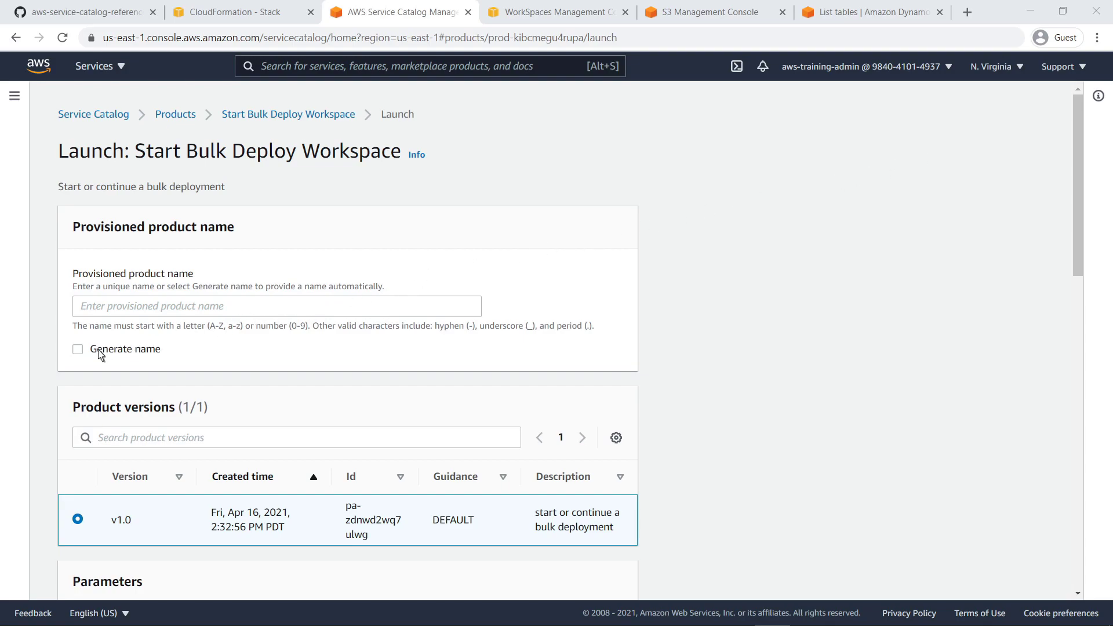
{"action": "left_click", "coordinate": [79, 349]}
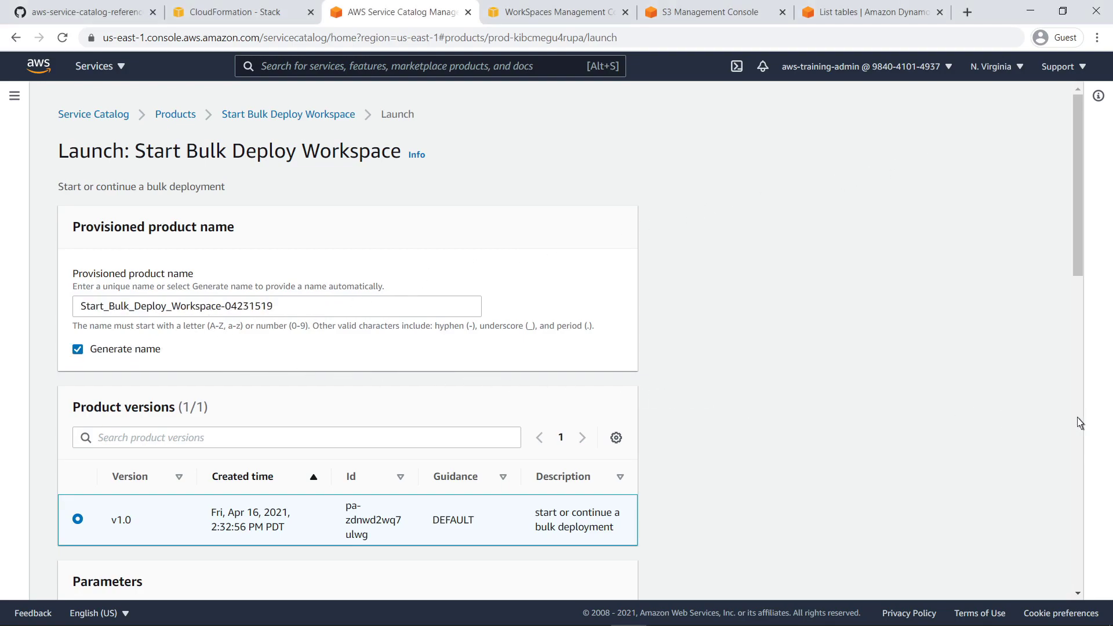
{"action": "scroll", "scroll_direction": "down", "scroll_amount": 3}
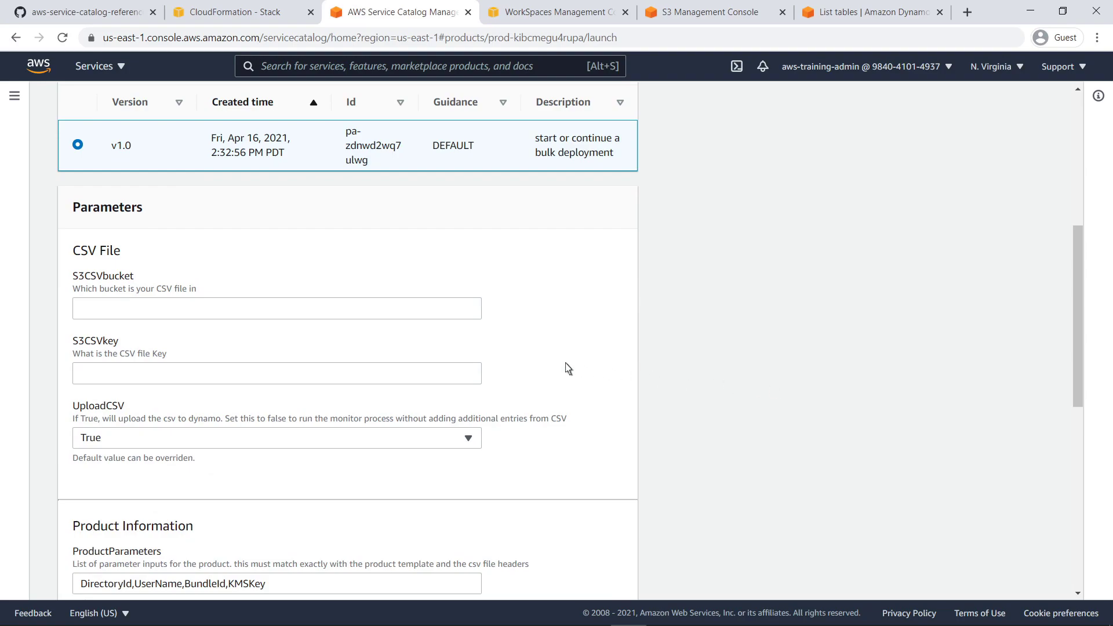
Set the S3 bucket URL for workspacebulktraining29 and CSV key content/keyfile-2.csv
{"action": "type", "text": "https://wor"}
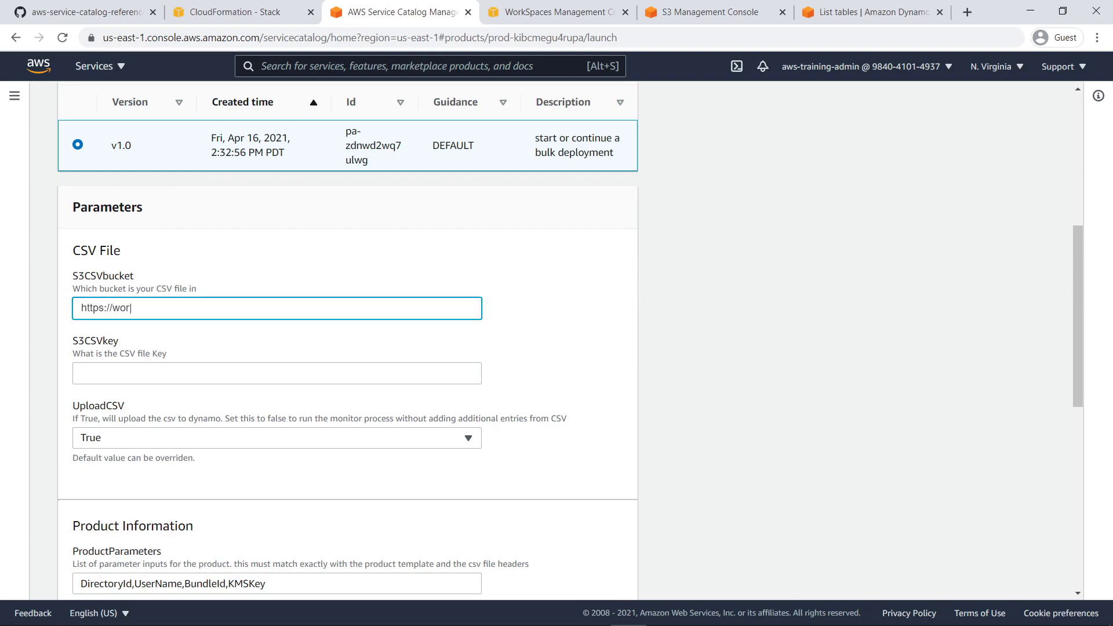
{"action": "type", "text": "kspacebulktraining29.s3.amazonaws.com/content/ke"}
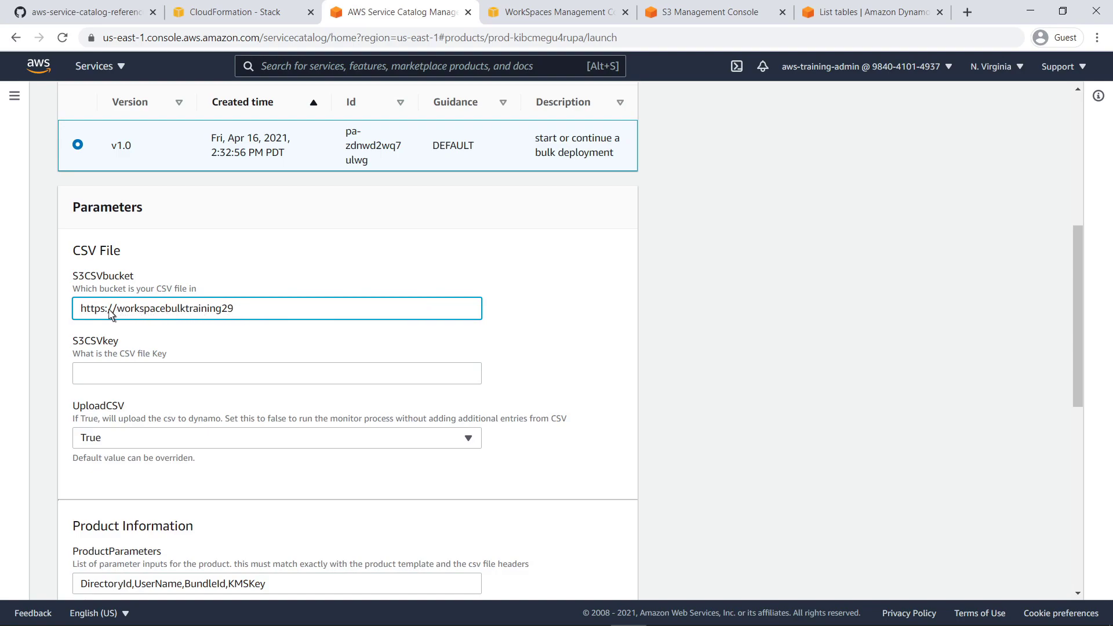
{"action": "double_click", "coordinate": [99, 308]}
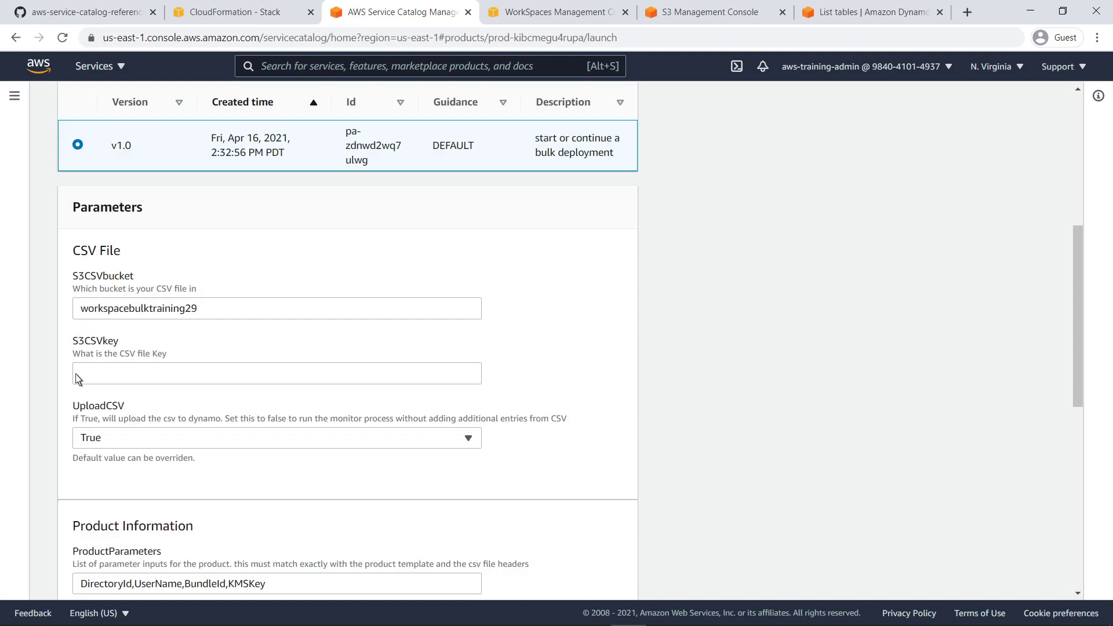
{"action": "type", "text": "https://workspacebulktraining29.s3.amazonaws.com/content/keyfile-2.csv"}
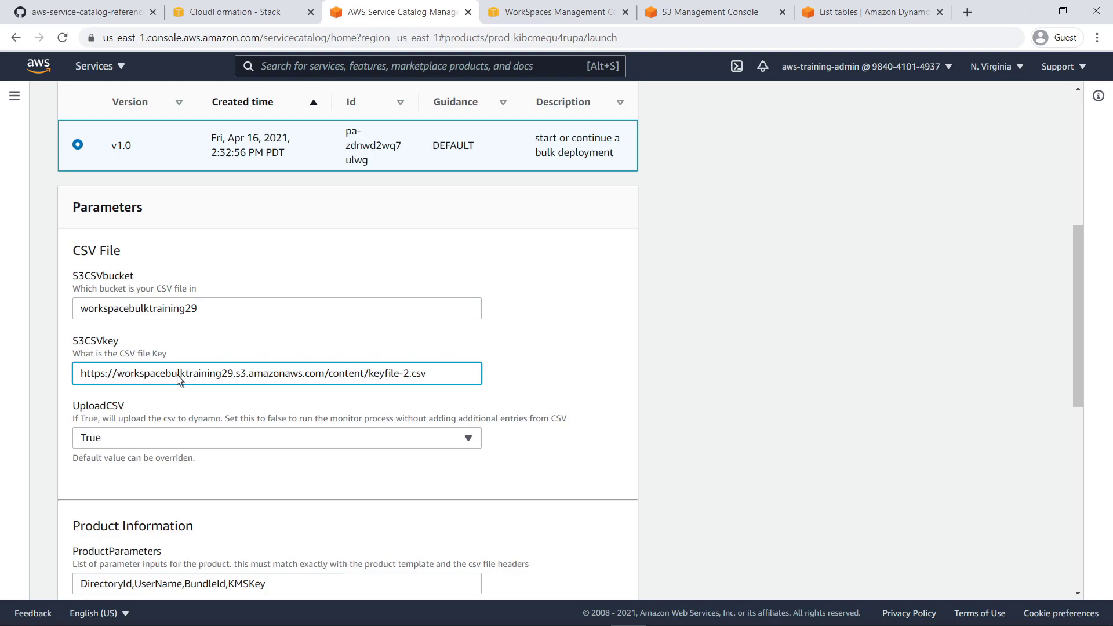
{"action": "mouse_move", "coordinate": [189, 381]}
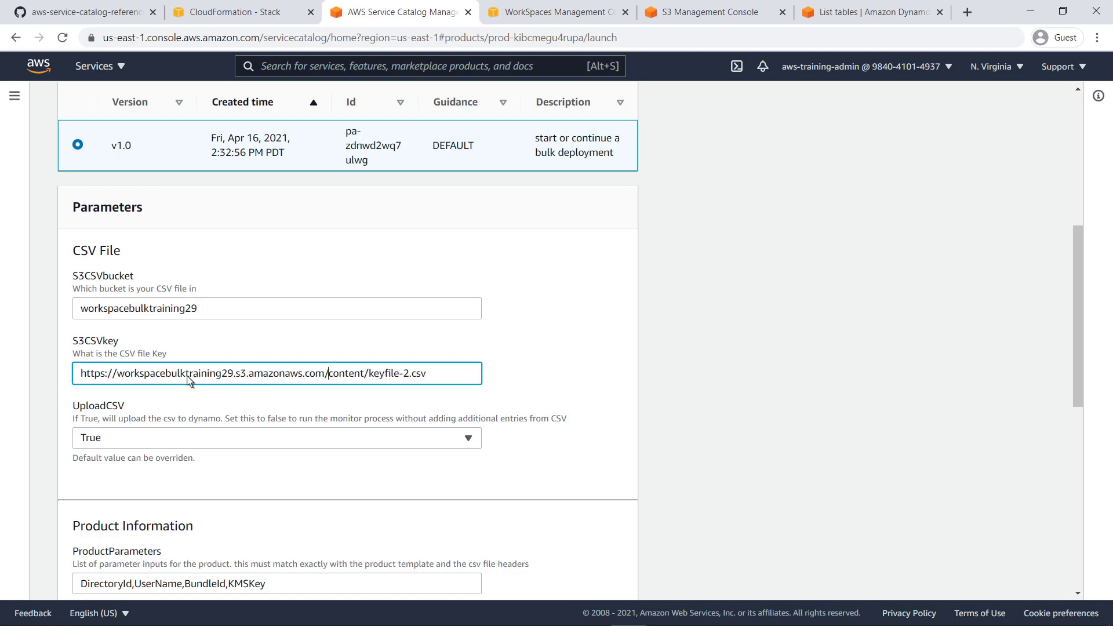
{"action": "type", "text": "content/keyfile-2.csv"}
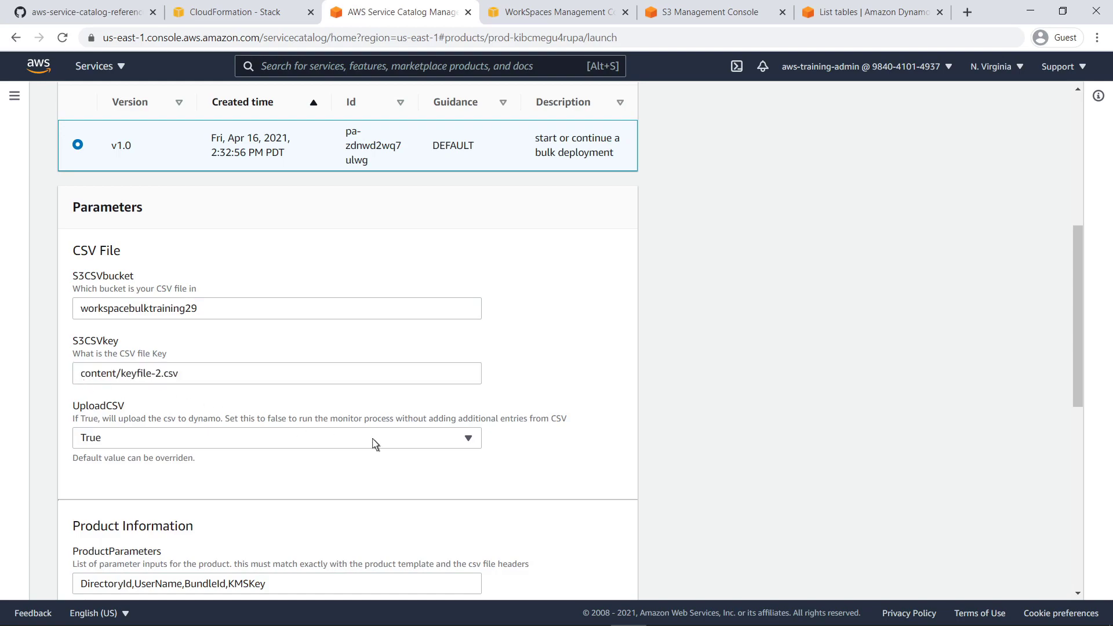
{"action": "scroll", "scroll_direction": "down", "scroll_amount": 3}
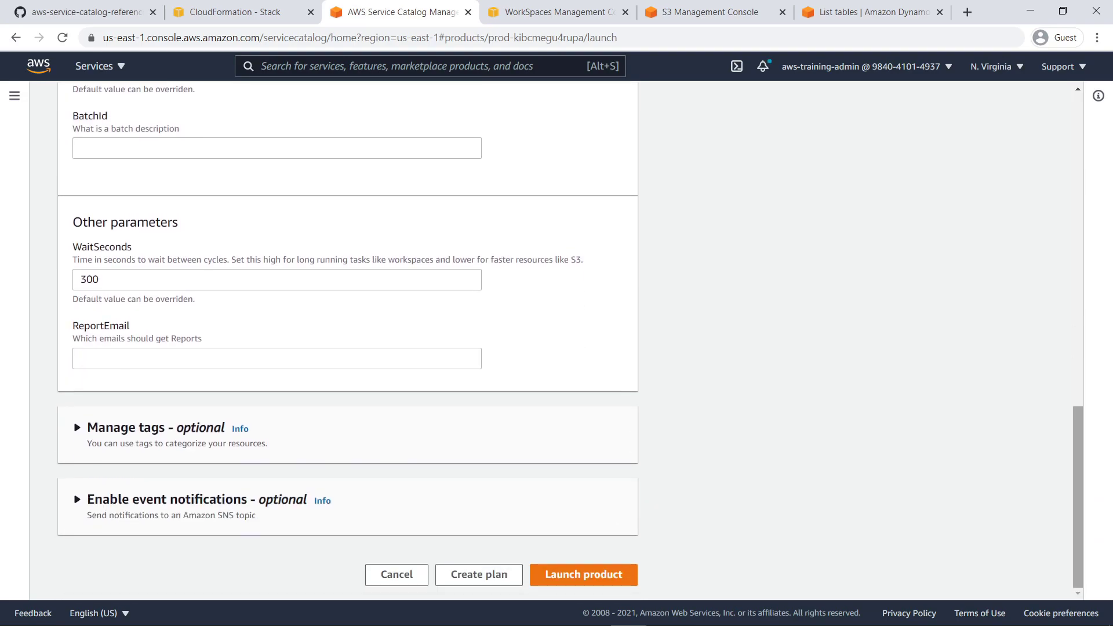
{"action": "mouse_move", "coordinate": [116, 169]}
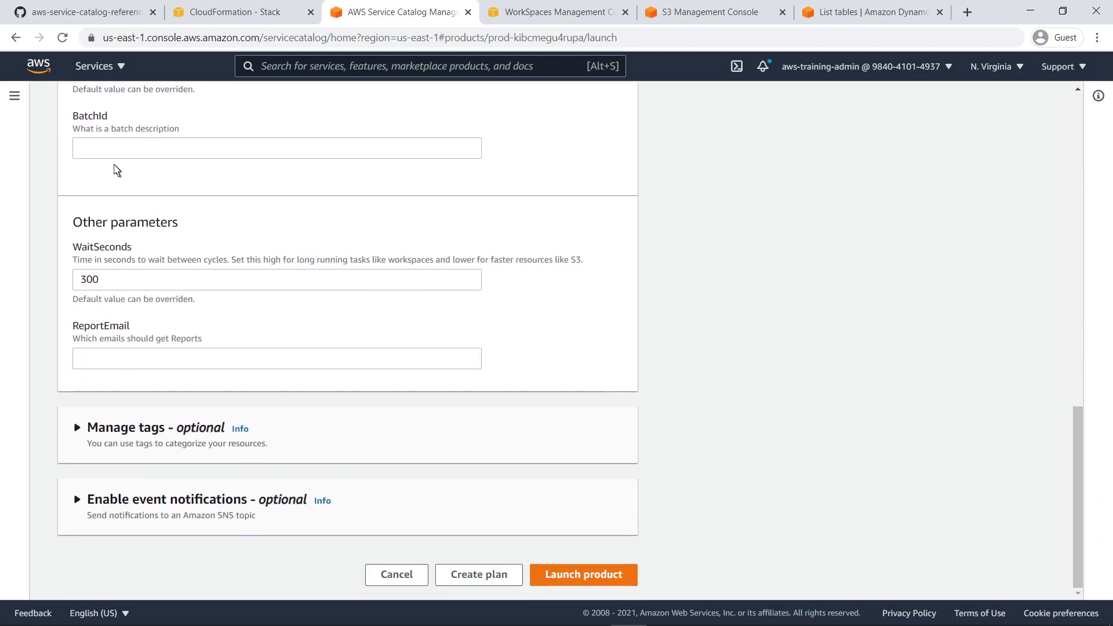
{"action": "type", "text": "Batch01_01"}
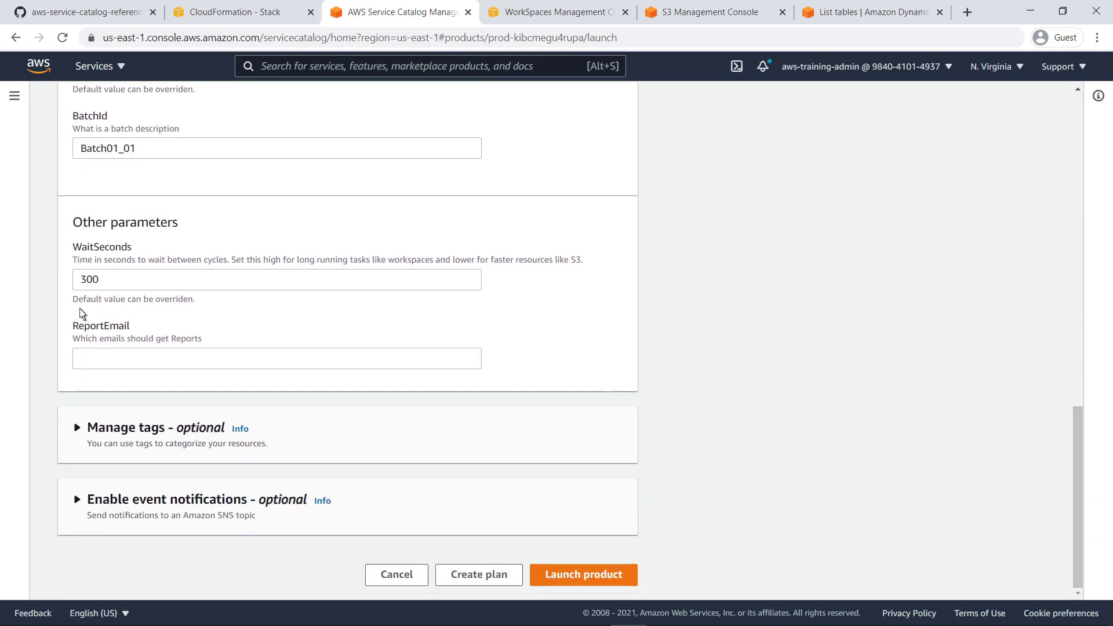
{"action": "type", "text": "aws-training@example.com"}
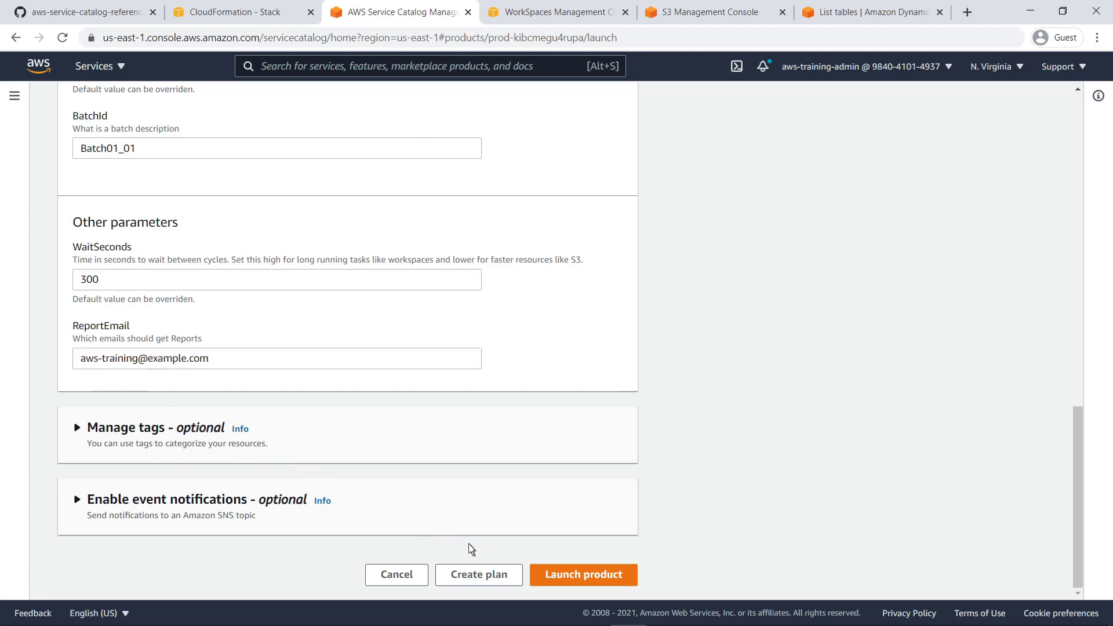
{"action": "left_click", "coordinate": [583, 574]}
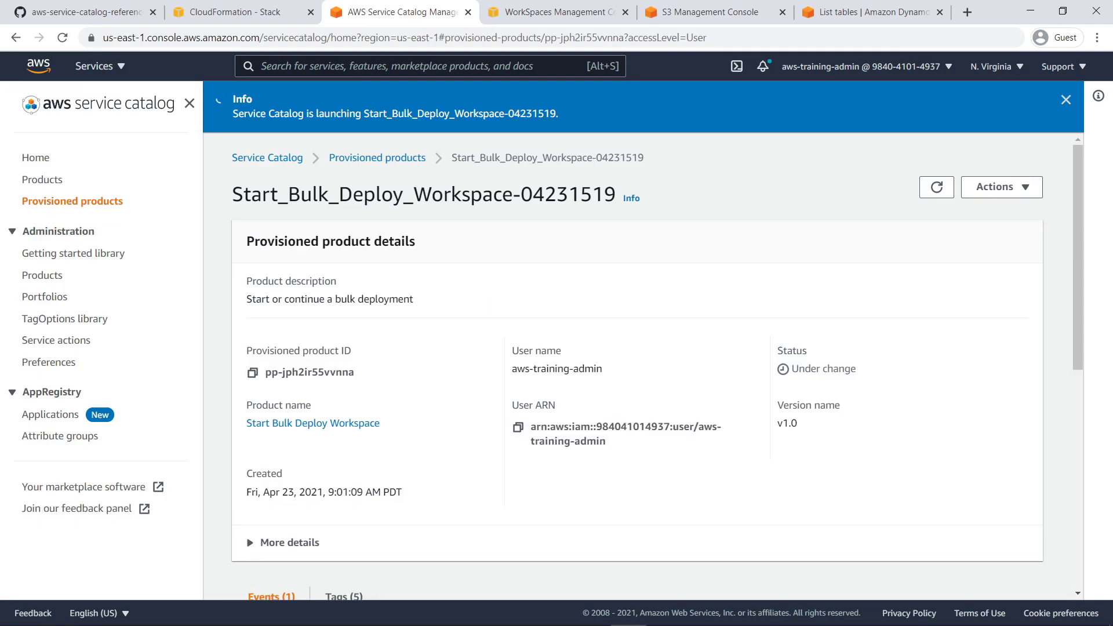
{"action": "mouse_move", "coordinate": [348, 178]}
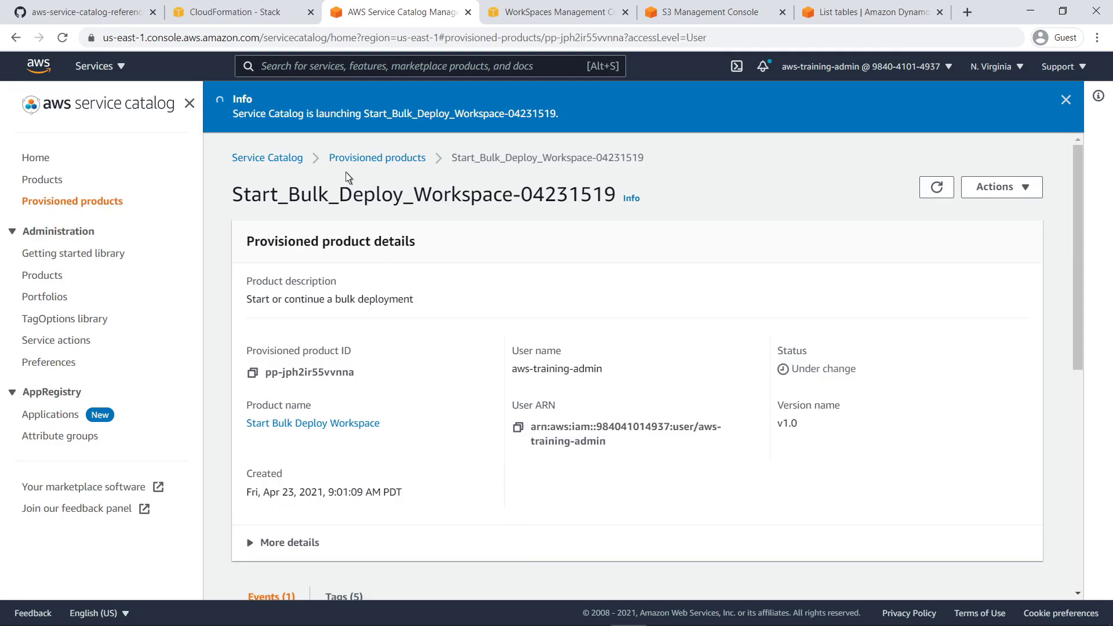
Check provisioned products and refresh WorkSpaces to see user01 and user02 pending
{"action": "left_click", "coordinate": [226, 11]}
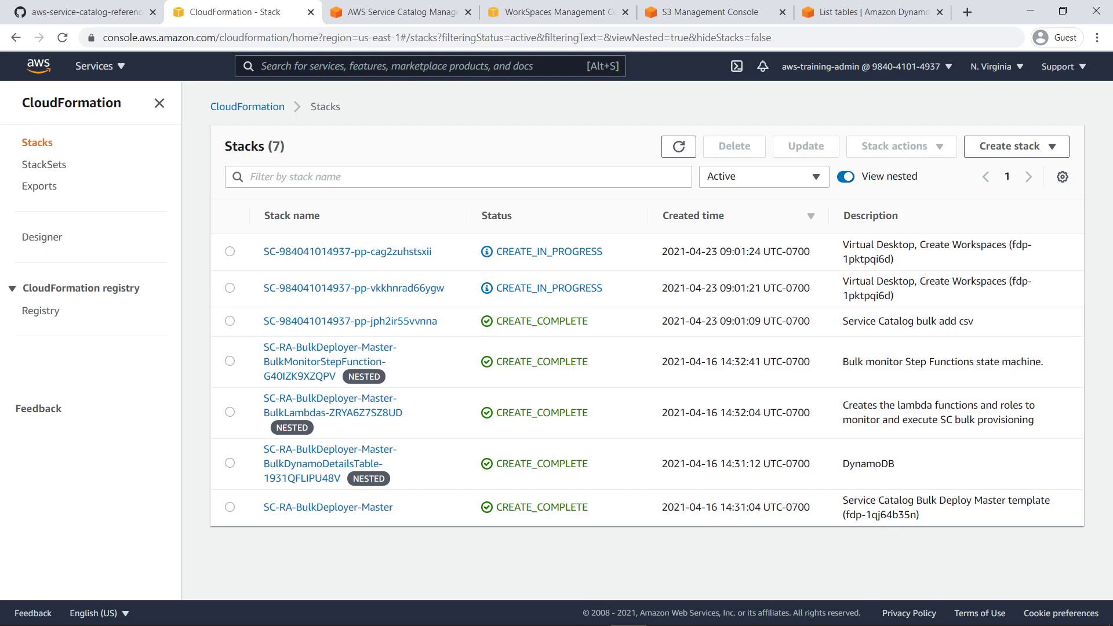
{"action": "mouse_move", "coordinate": [626, 77]}
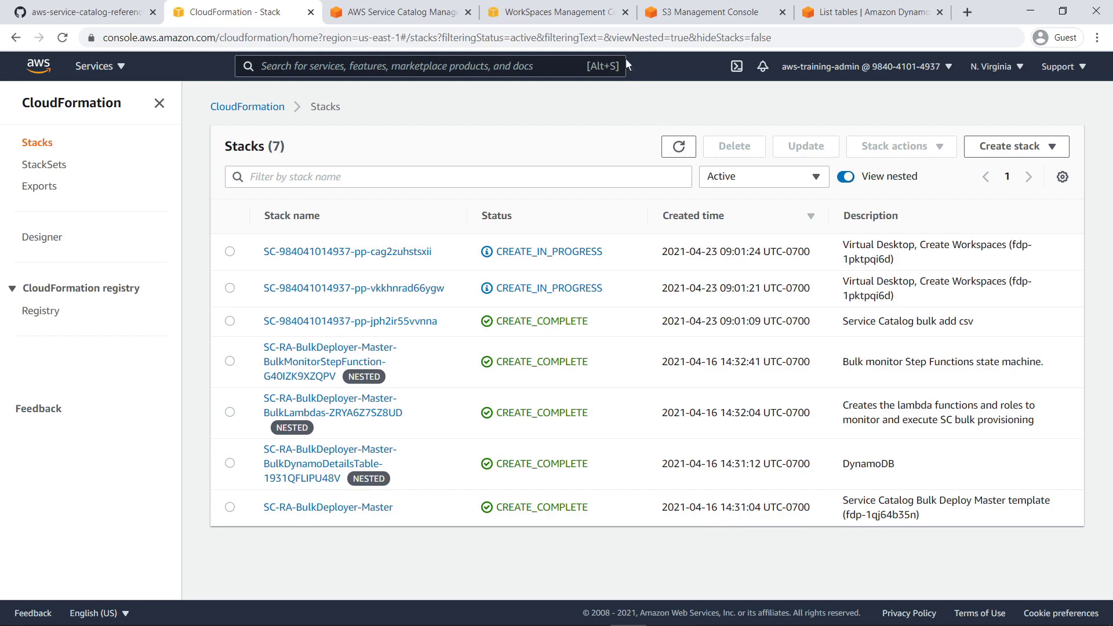
{"action": "left_click", "coordinate": [560, 11]}
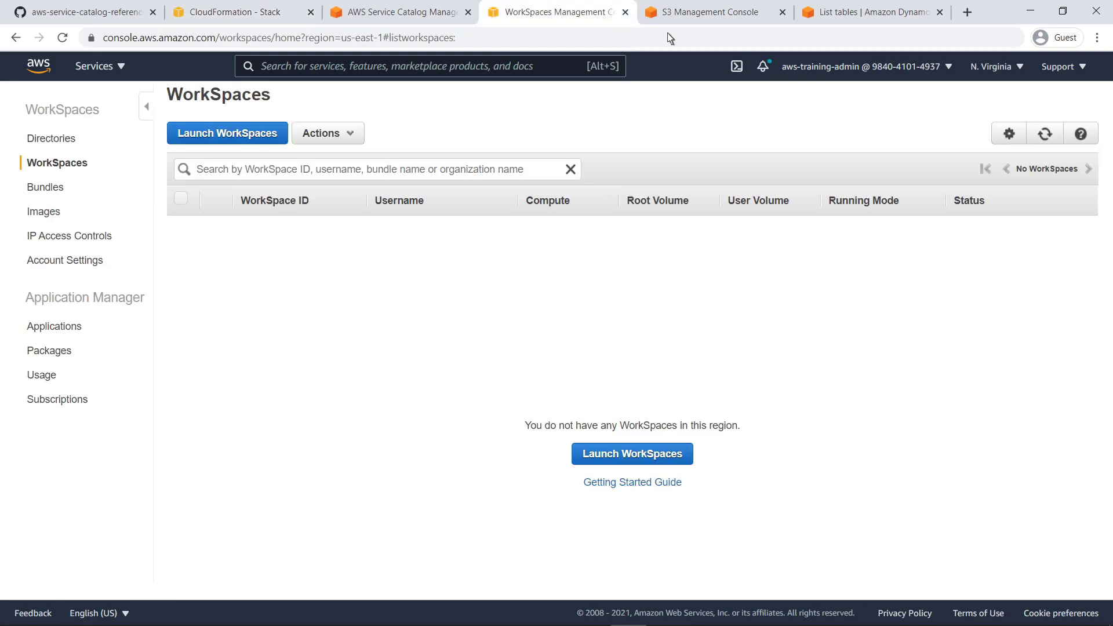
{"action": "left_click", "coordinate": [1045, 133]}
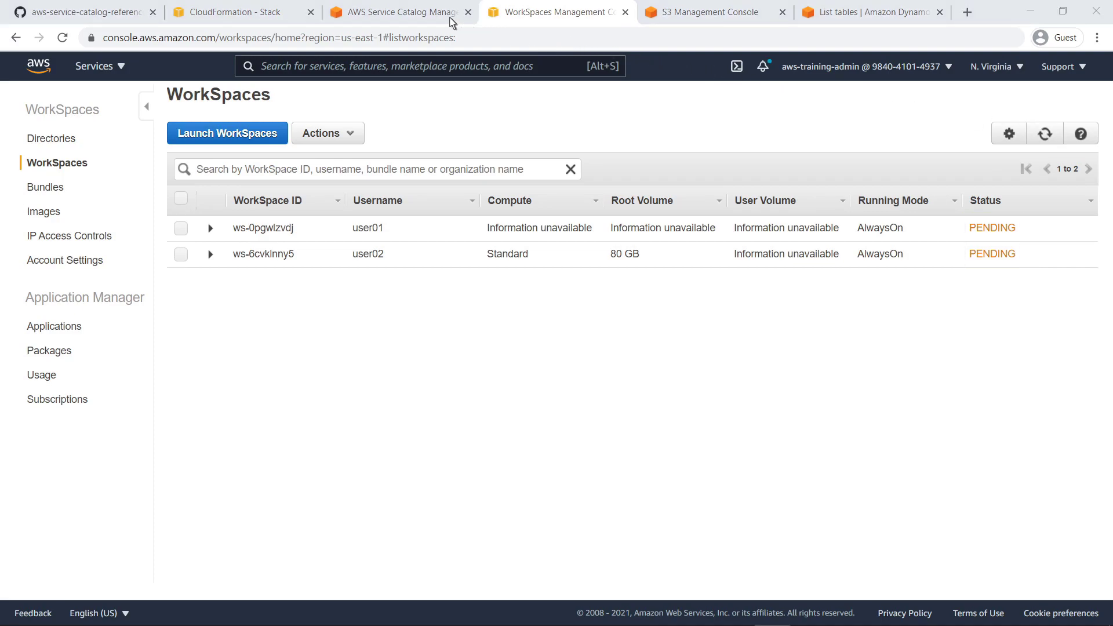
{"action": "left_click", "coordinate": [404, 12]}
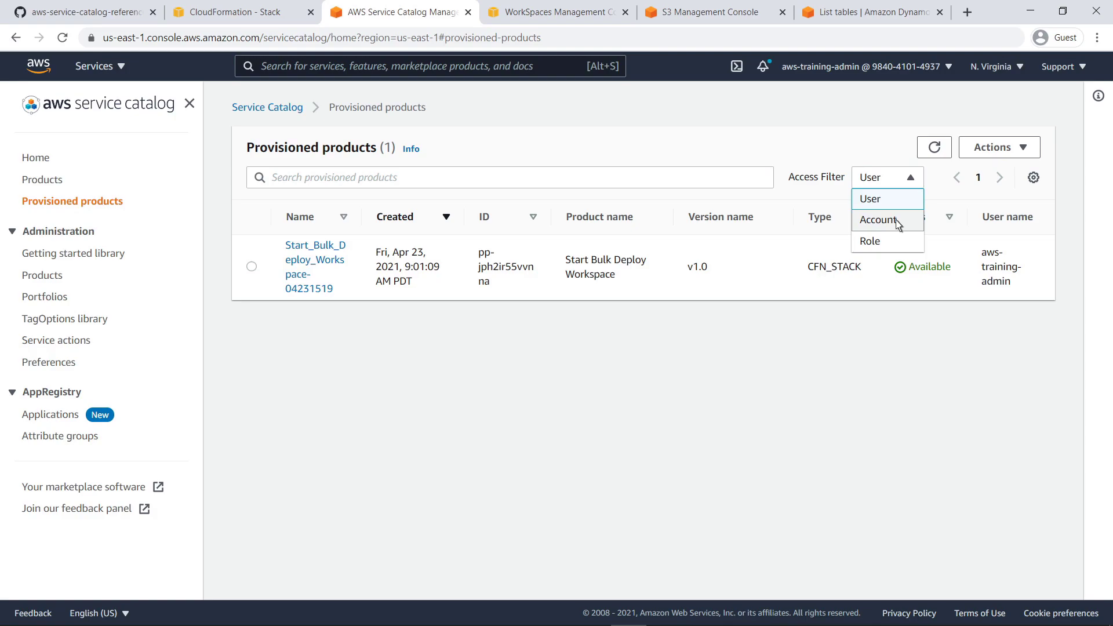
Filter provisioned products by Account, confirm both WorkSpaces AVAILABLE, then go to DynamoDB
{"action": "left_click", "coordinate": [880, 221]}
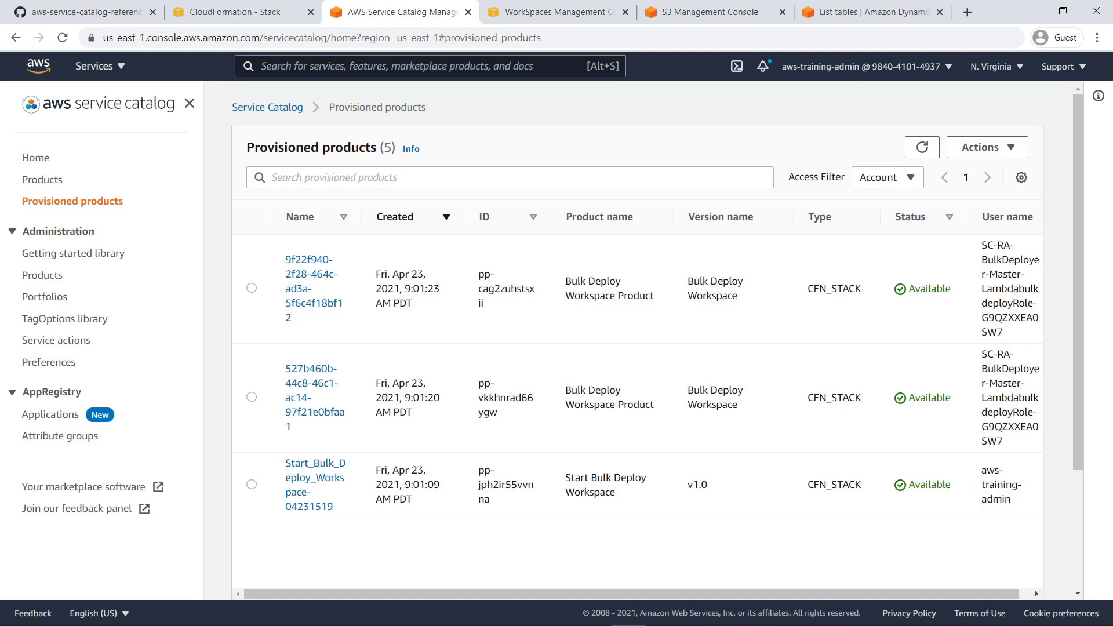
{"action": "left_click", "coordinate": [561, 11]}
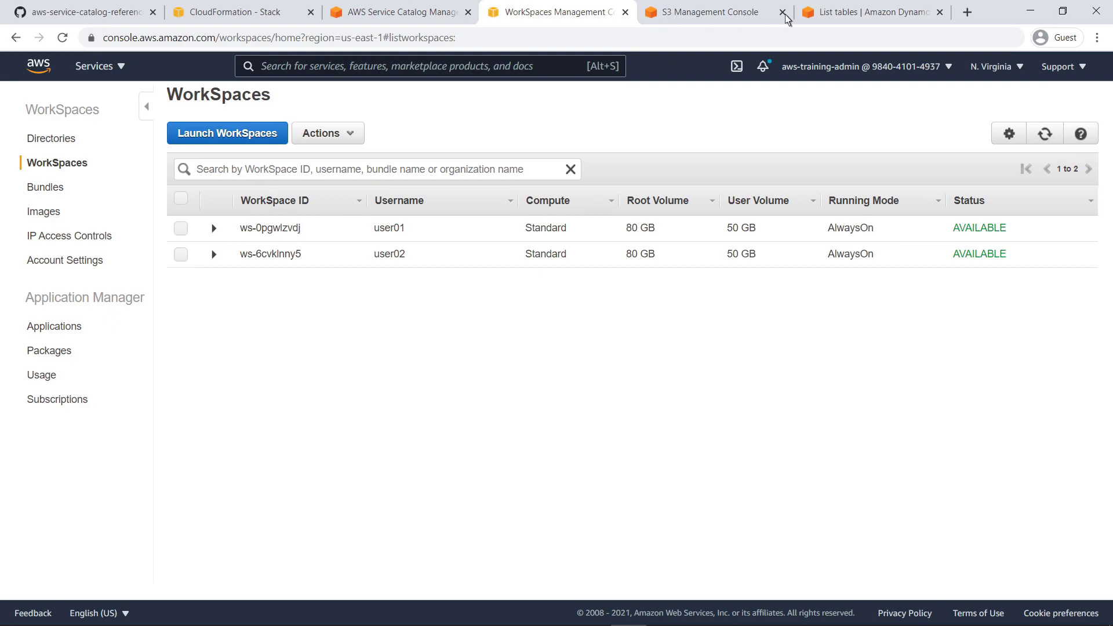
{"action": "left_click", "coordinate": [870, 11]}
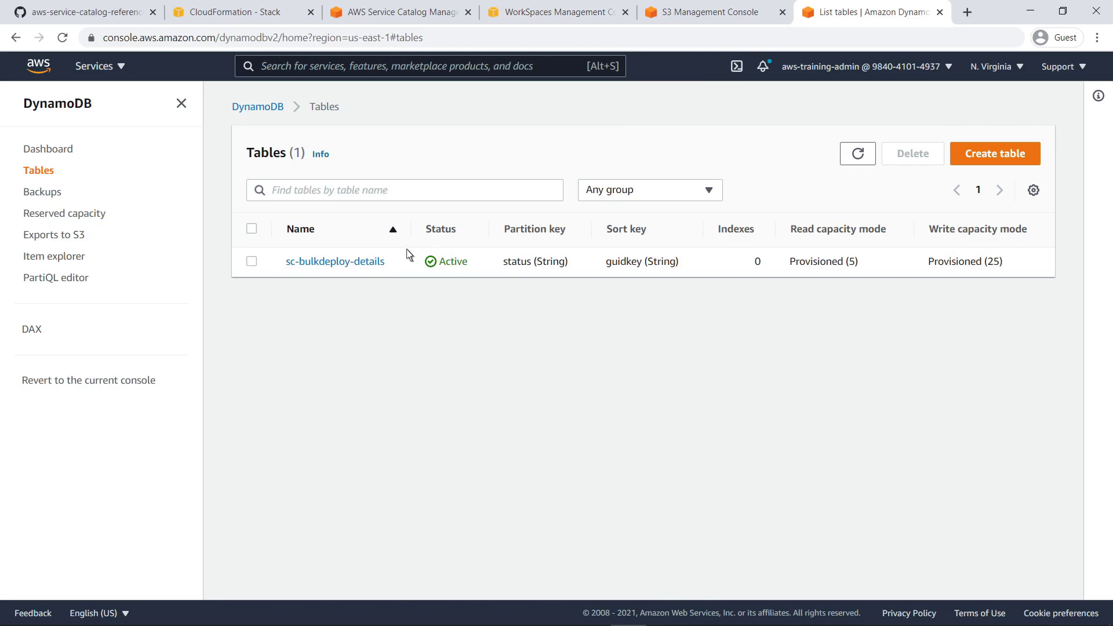
View the two AVAILABLE items in the sc-bulkdeploy-details DynamoDB table
{"action": "left_click", "coordinate": [334, 262]}
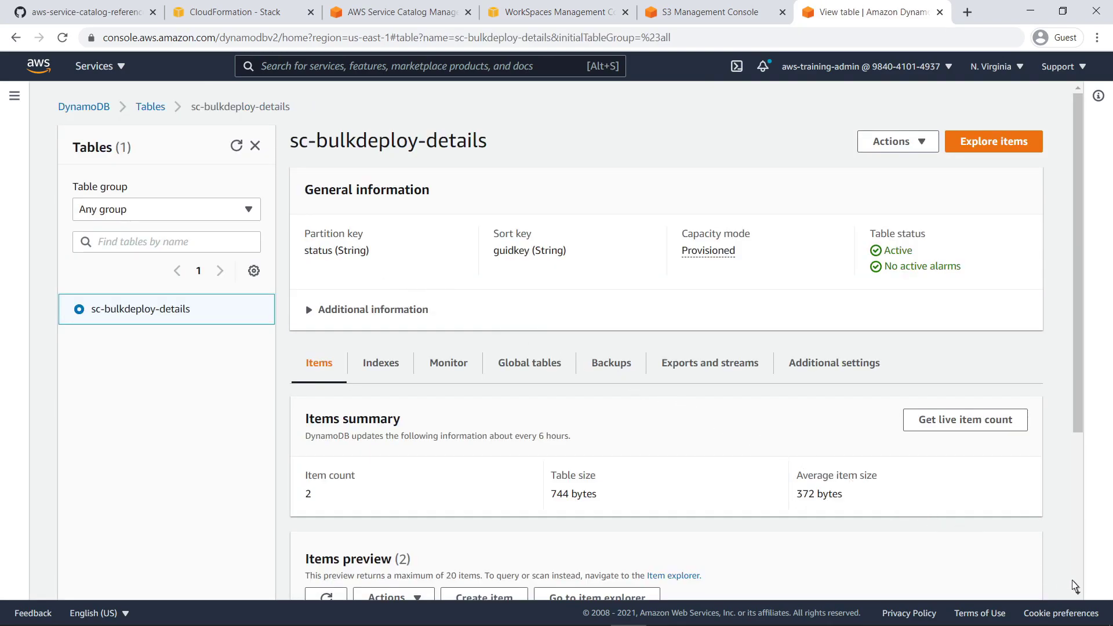
{"action": "scroll", "scroll_direction": "down", "scroll_amount": 3}
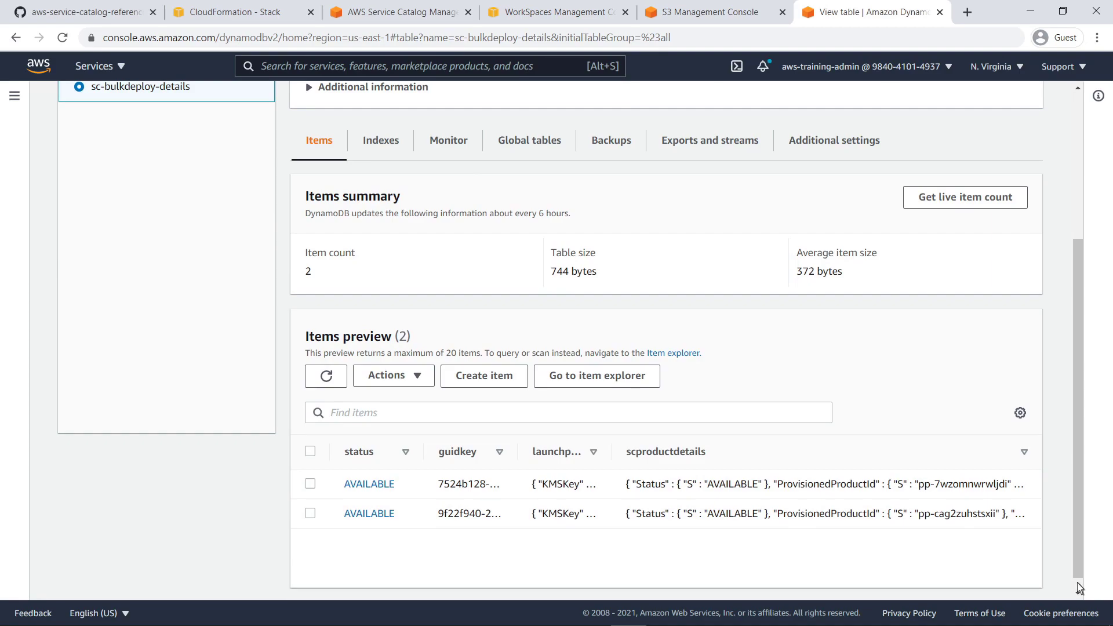
Recheck CloudFormation stack statuses and view the user02 WorkSpace stack's parameters
{"action": "left_click", "coordinate": [230, 12]}
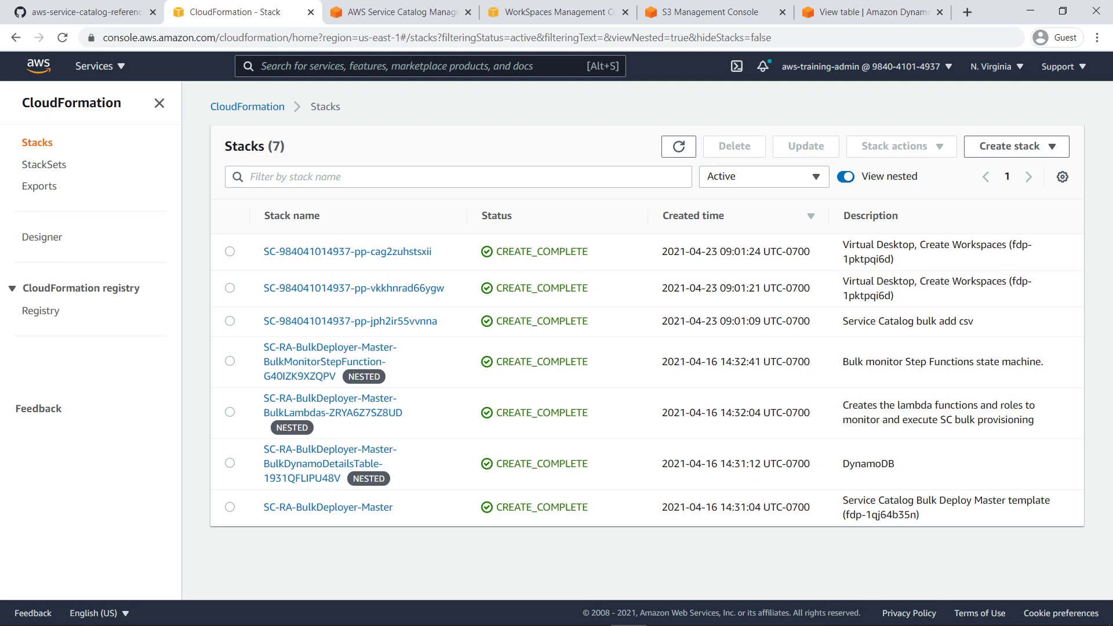
{"action": "left_click", "coordinate": [348, 250]}
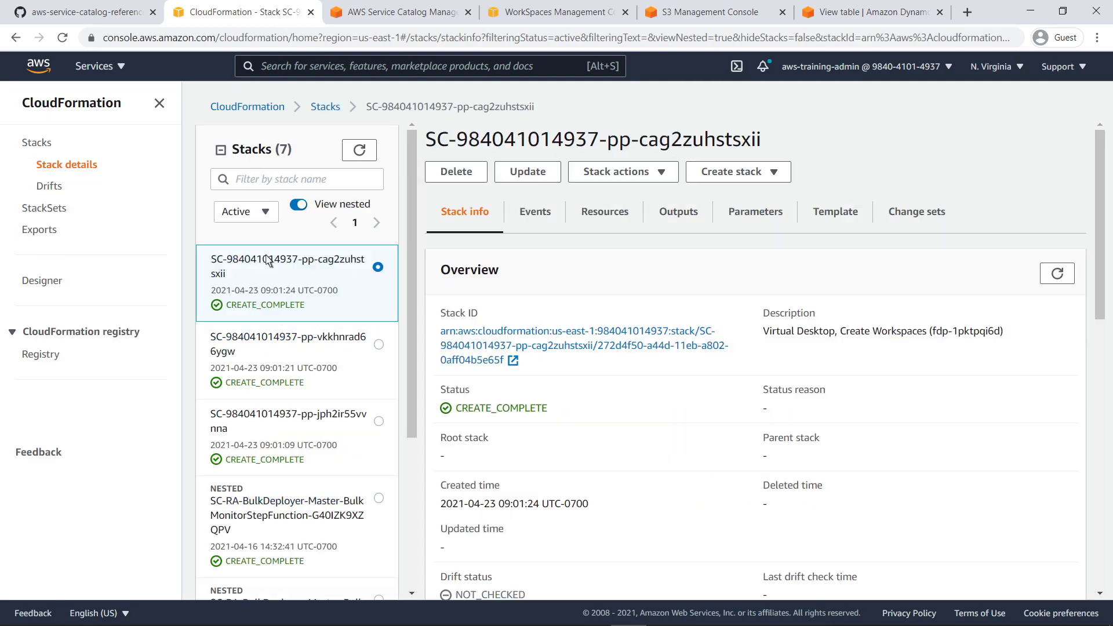
{"action": "left_click", "coordinate": [756, 211]}
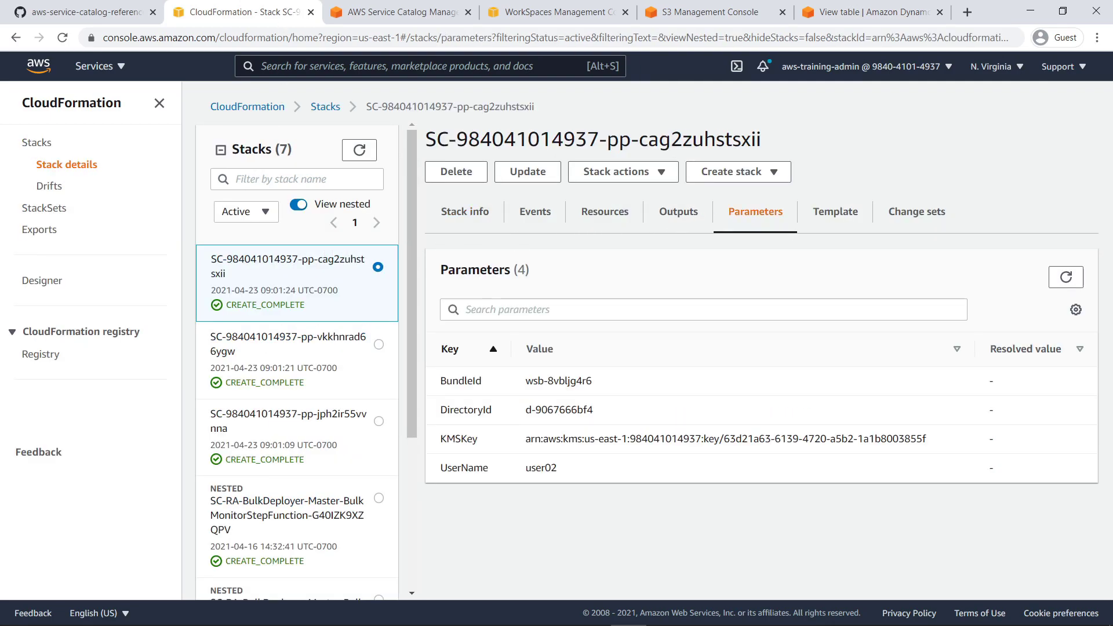